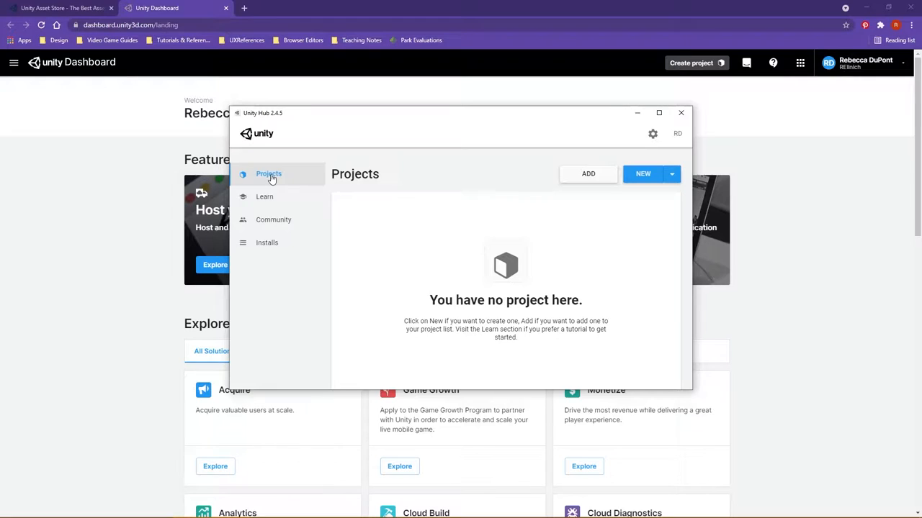
mouse_move(287, 134)
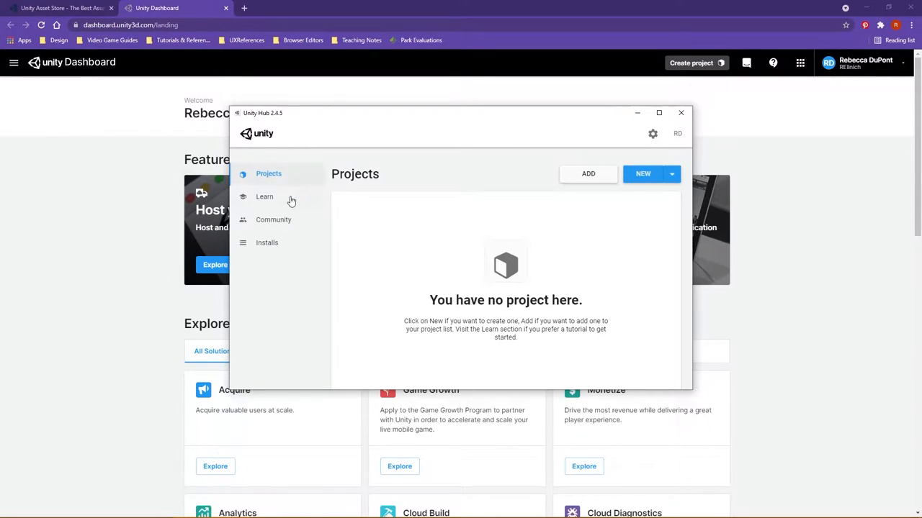
Check Installs to confirm editor 2020.3.9f1 LTS is installed, glancing back at the empty Projects list.
left_click(268, 242)
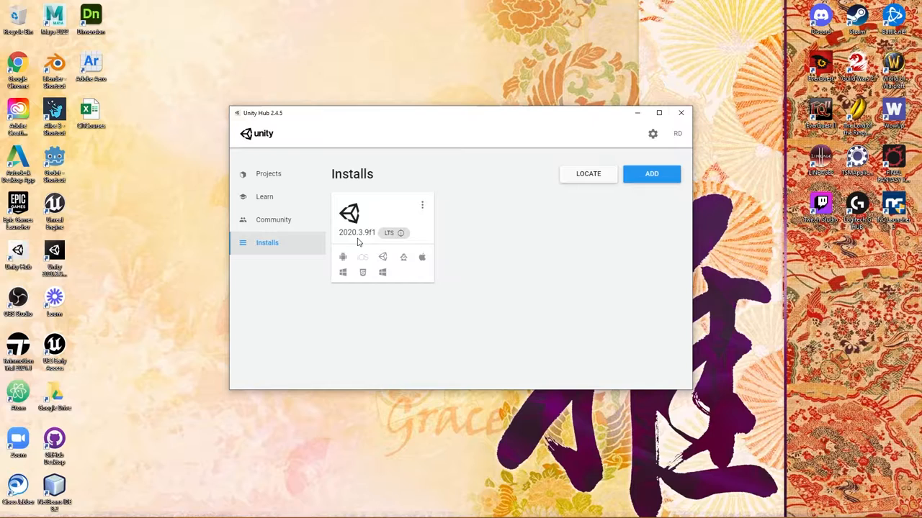
mouse_move(373, 240)
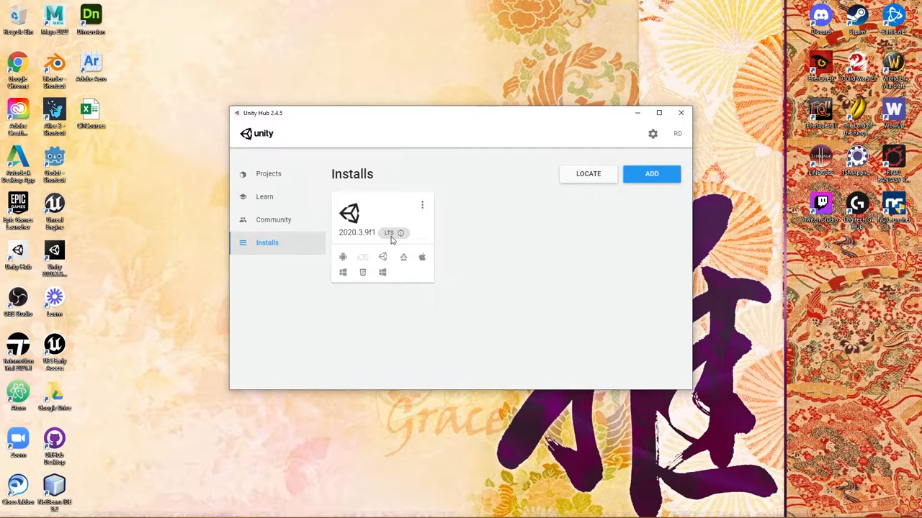
mouse_move(288, 202)
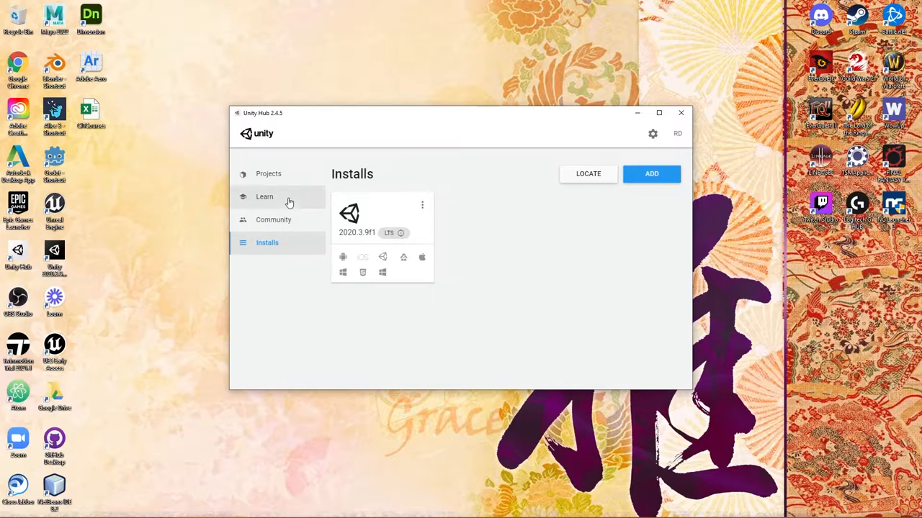
left_click(268, 173)
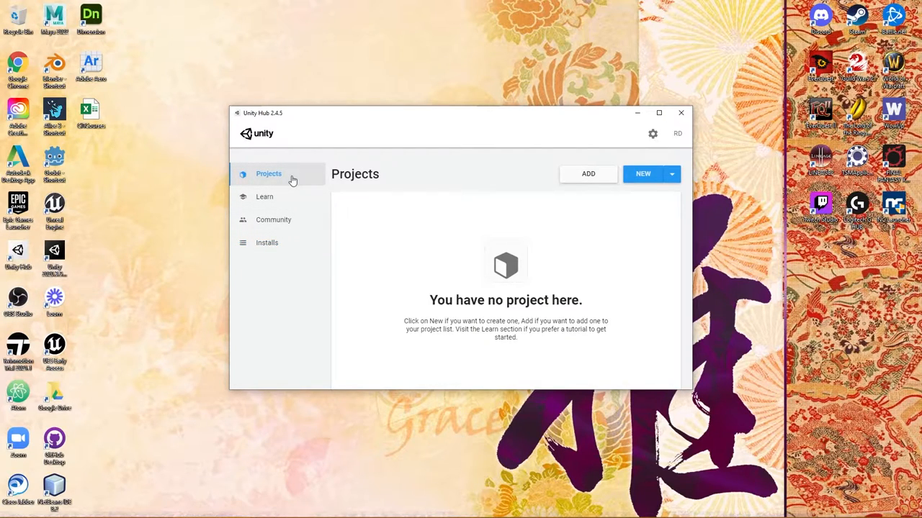
mouse_move(272, 176)
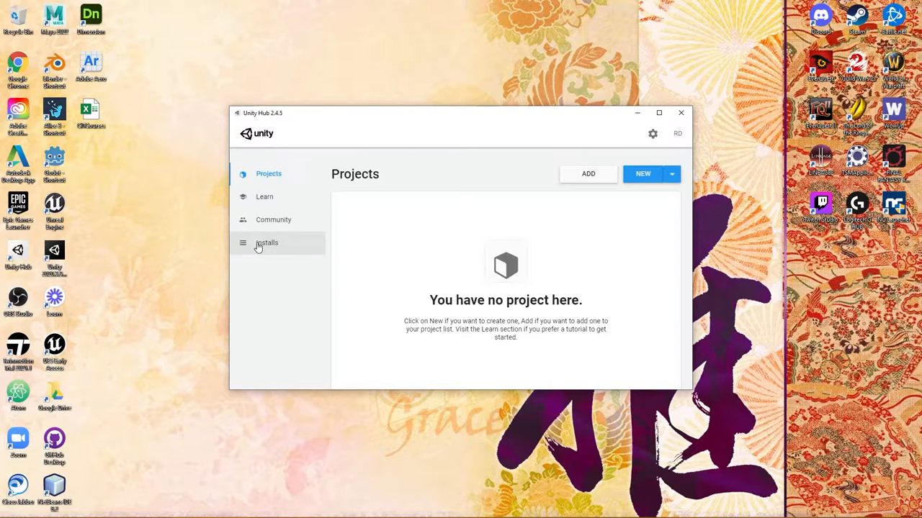
left_click(268, 242)
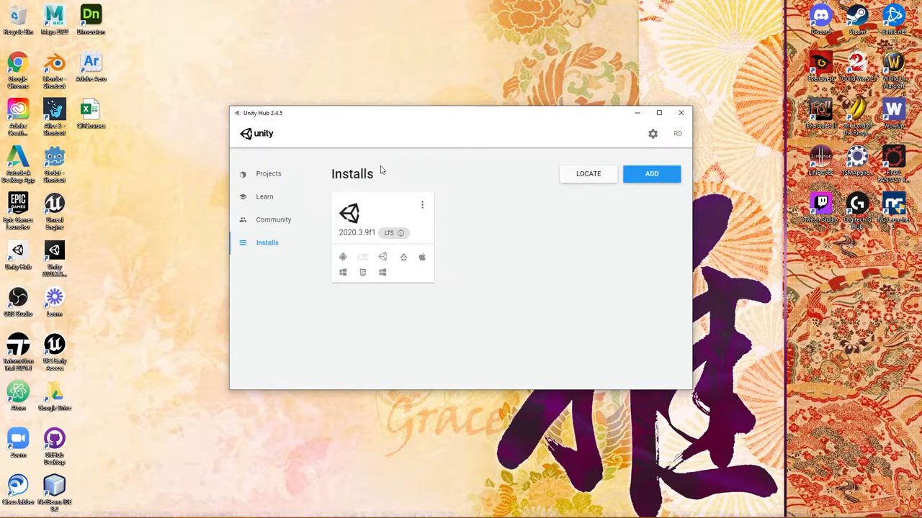
mouse_move(395, 294)
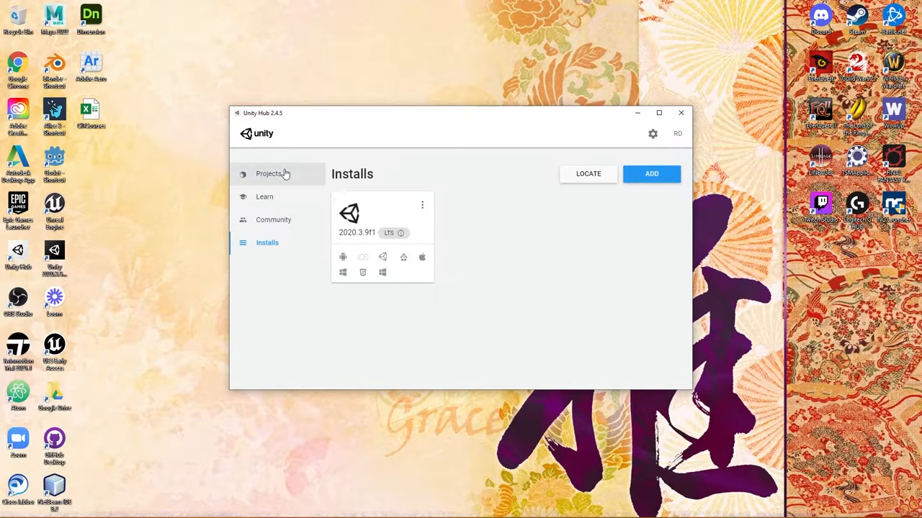
From Projects, start a new project with editor version 2020.3.9f1 via the NEW button.
left_click(267, 173)
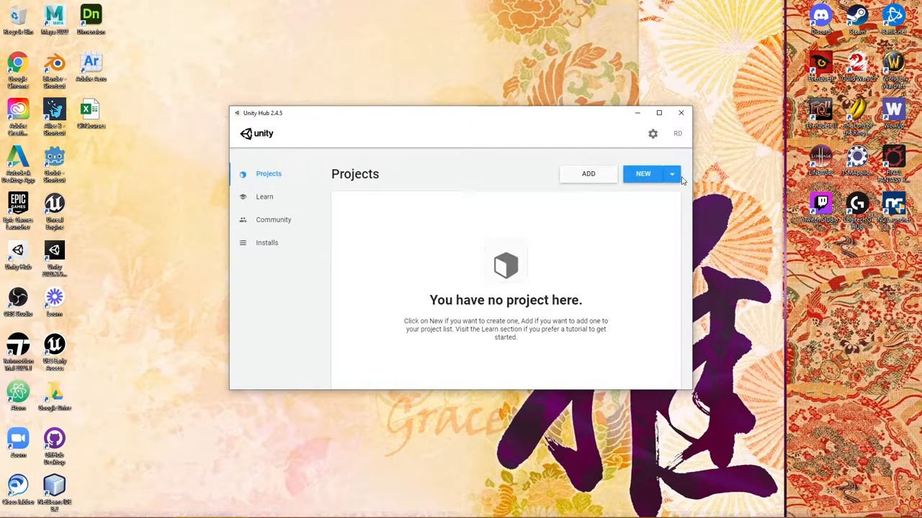
left_click(671, 173)
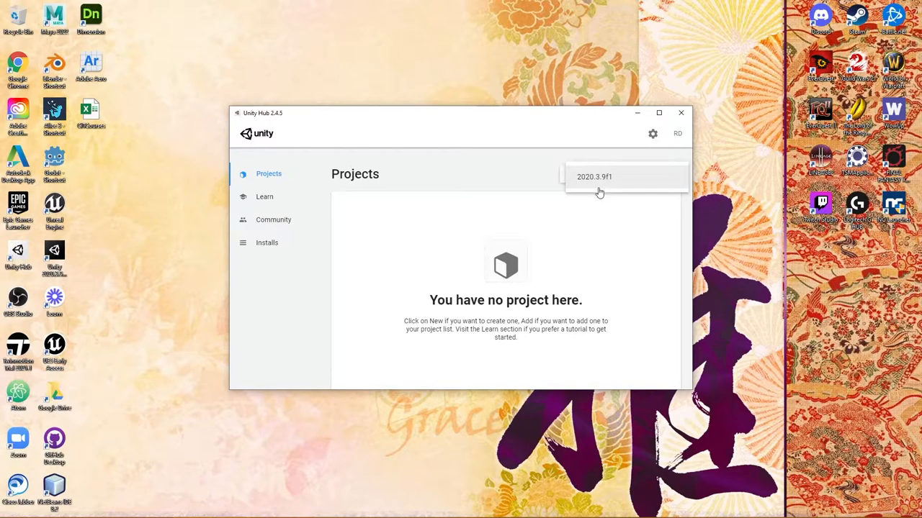
mouse_move(596, 202)
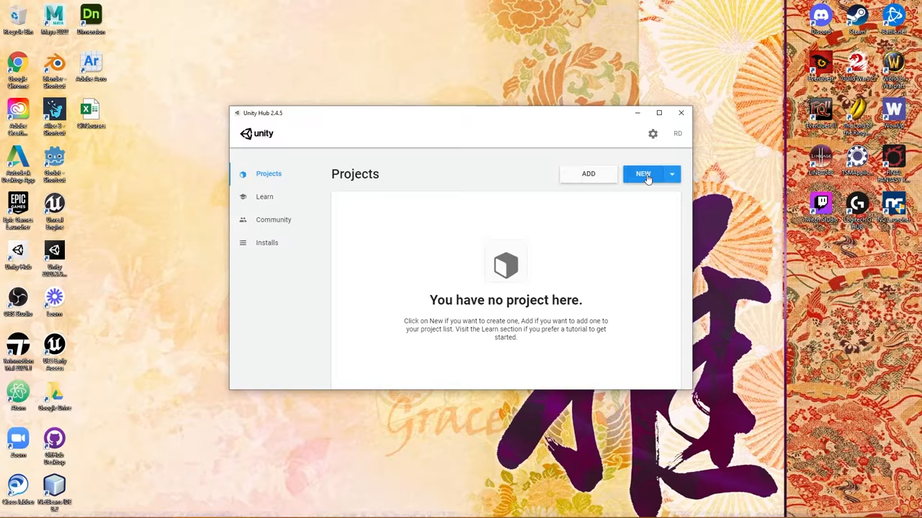
left_click(641, 173)
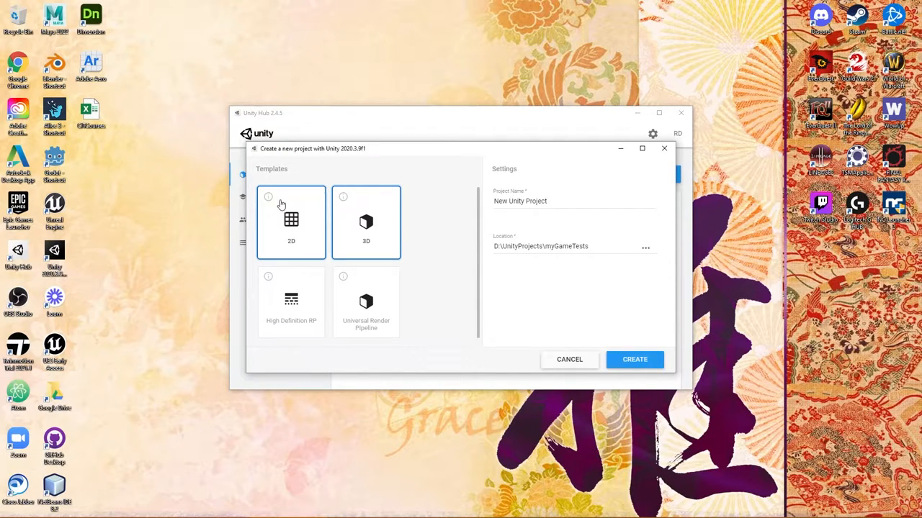
Choose the 3D template for the new project, keeping the default name and location.
left_click(366, 222)
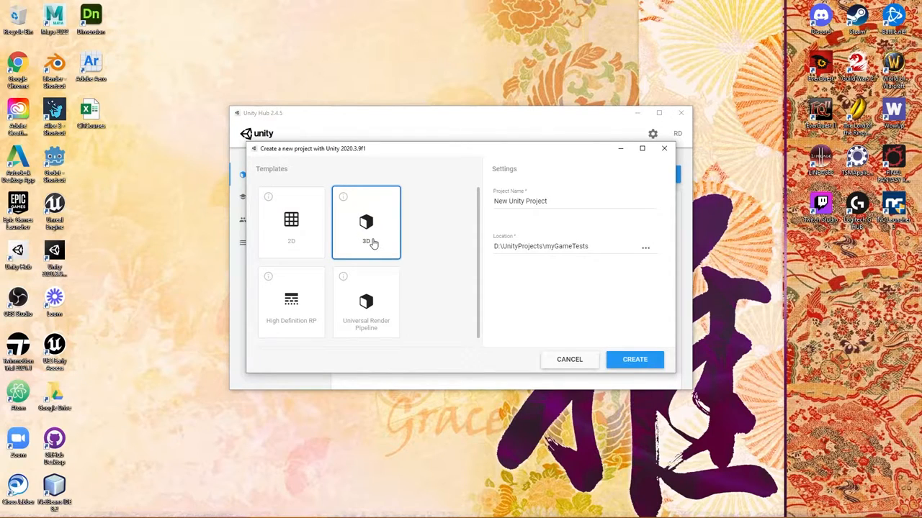
left_click(291, 222)
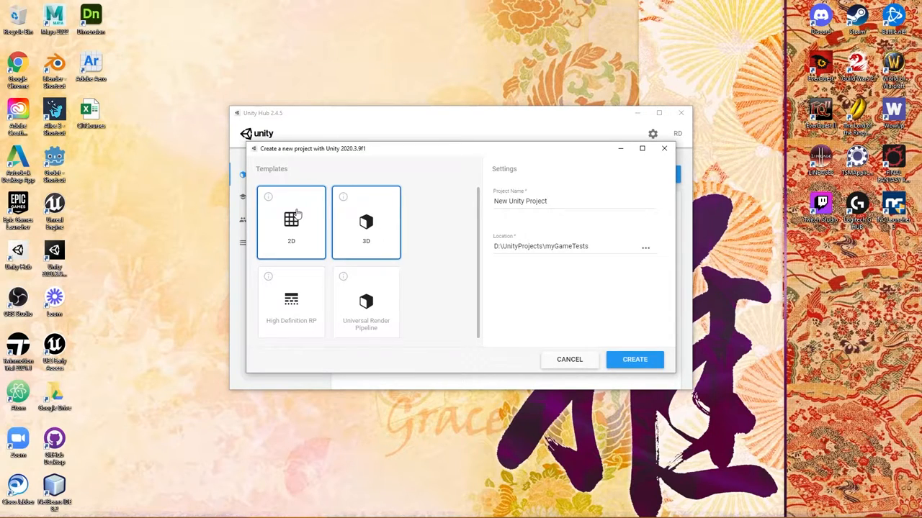
left_click(365, 222)
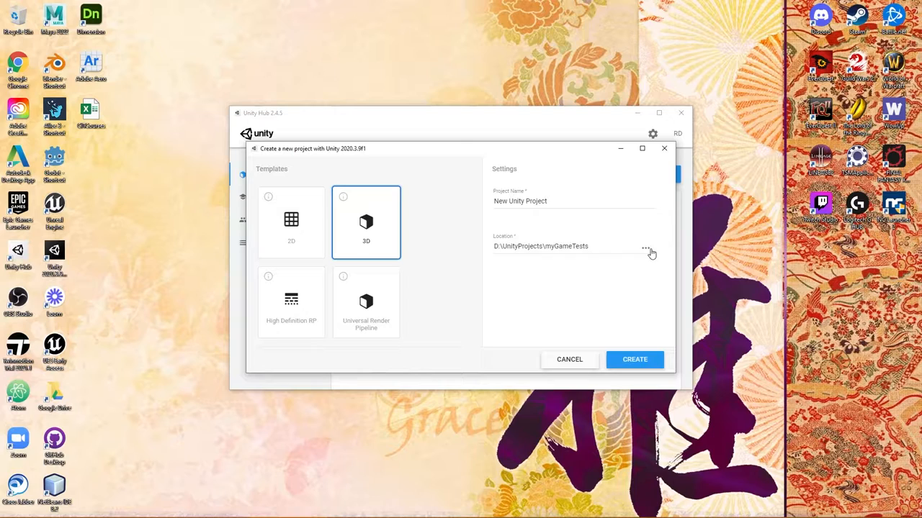
mouse_move(647, 252)
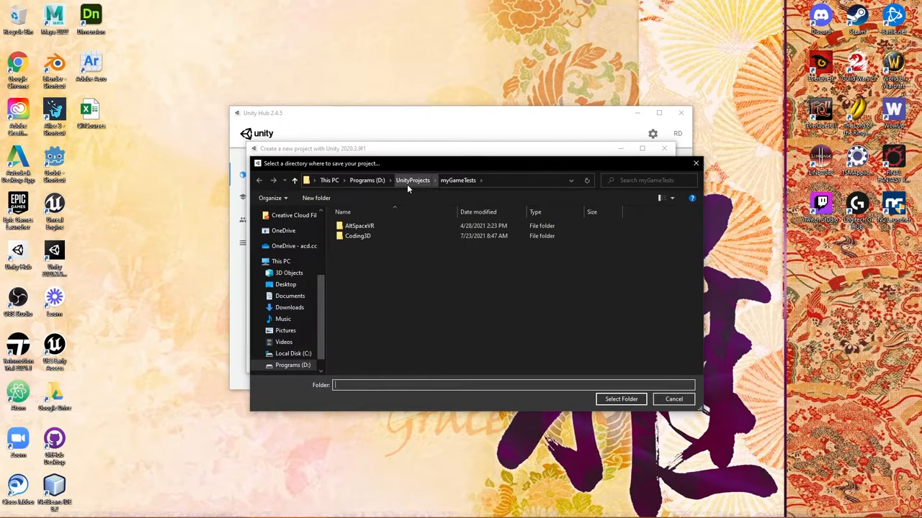
Browse to D:\UnityProjects and select it as the project's save location.
left_click(411, 180)
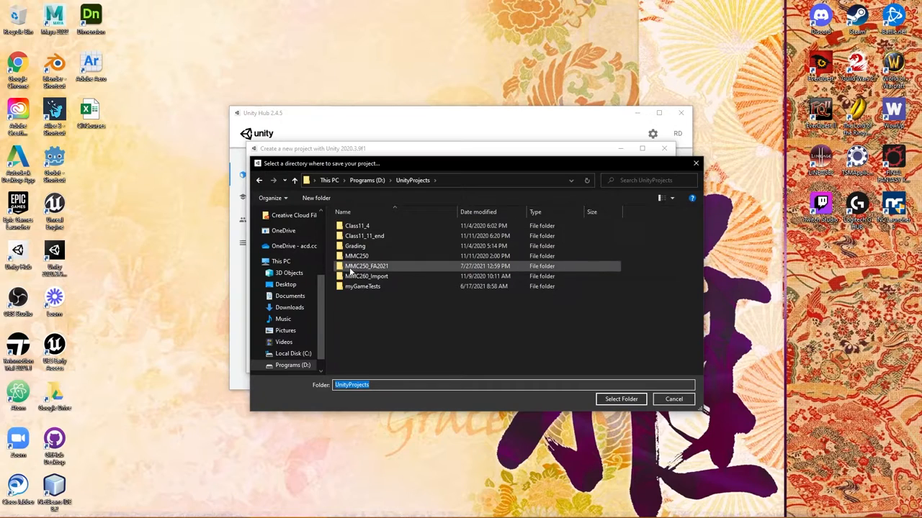
left_click(362, 285)
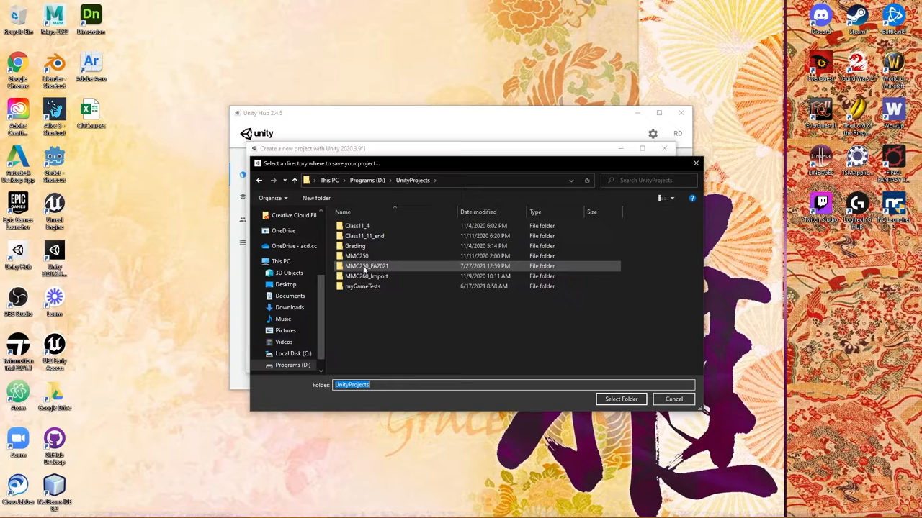
left_click(357, 224)
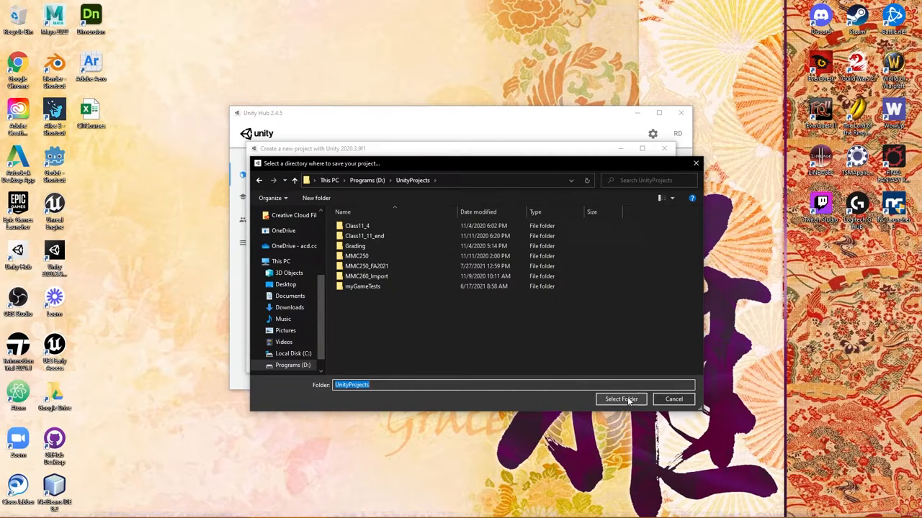
left_click(620, 398)
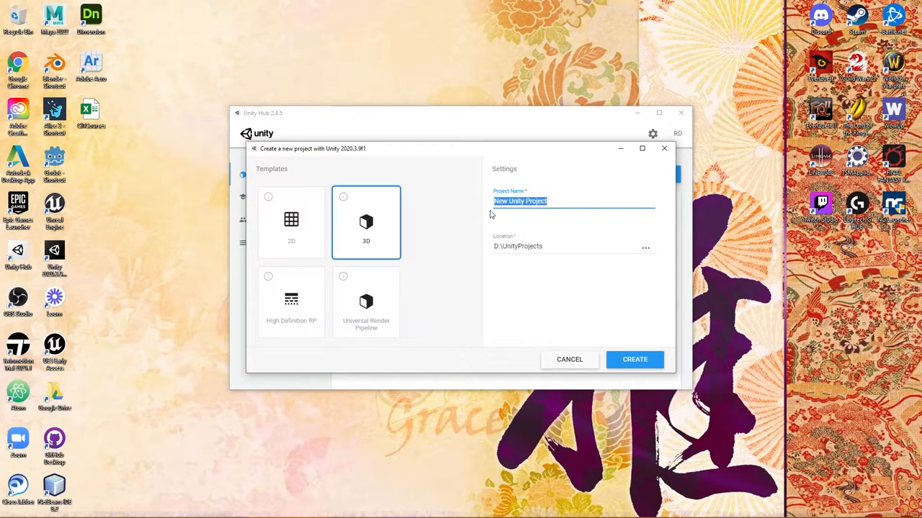
Name the project DemoProjectCreation and create it so it opens in the Unity Editor.
type("DemoProjectCreation")
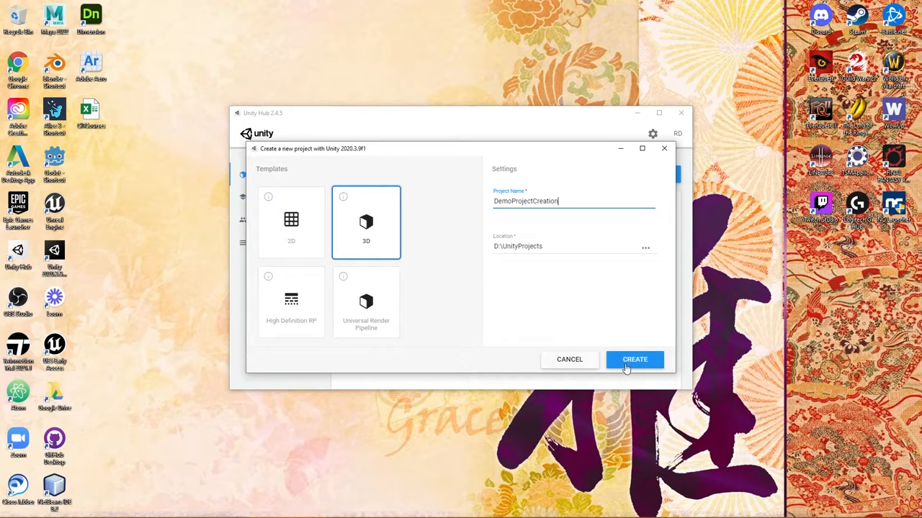
left_click(633, 360)
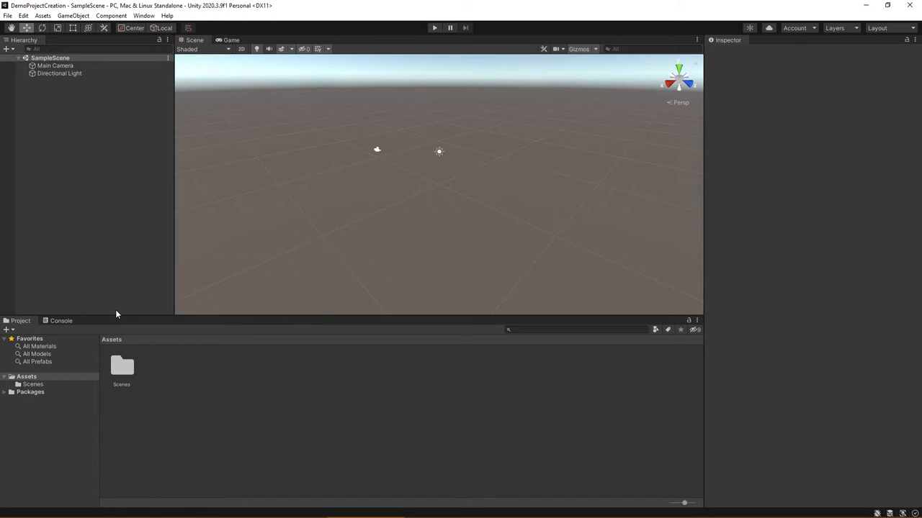
mouse_move(87, 510)
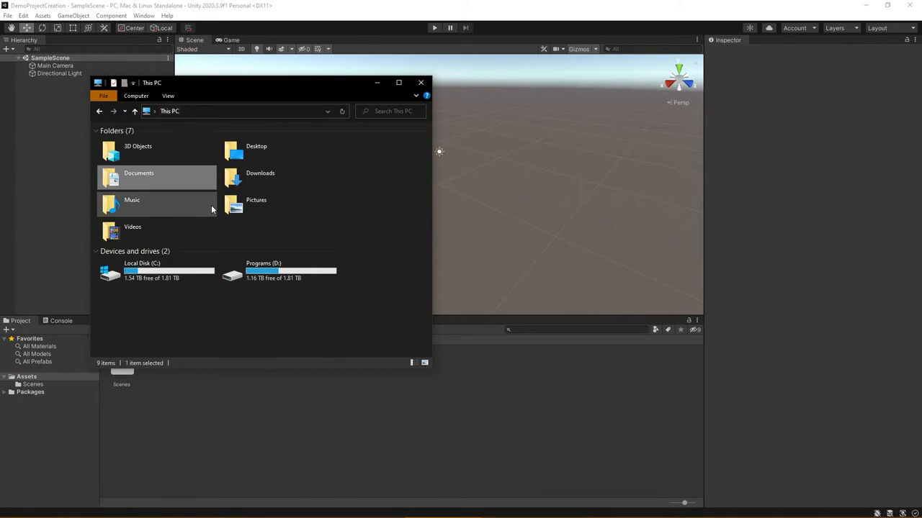
In File Explorer, navigate Programs (D:) › UnityProjects and pick out the new DemoProjectCreation folder.
double_click(262, 274)
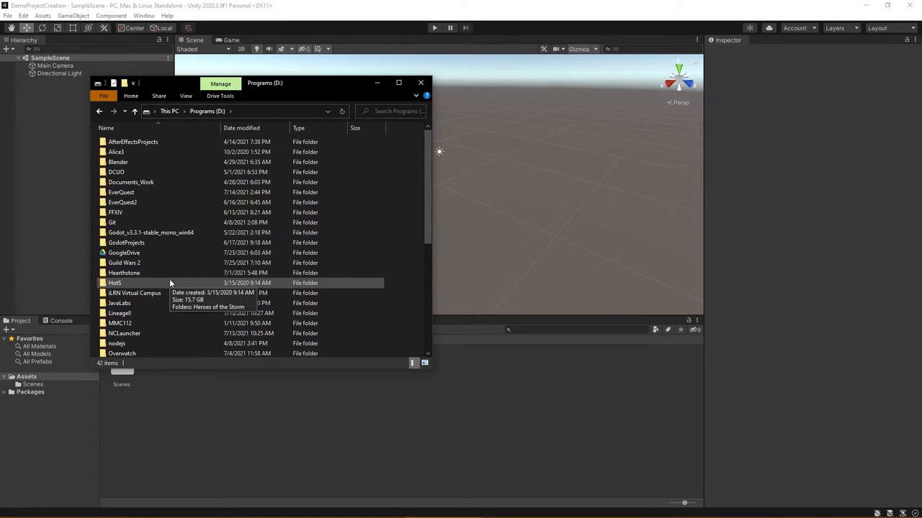
scroll("down", 3)
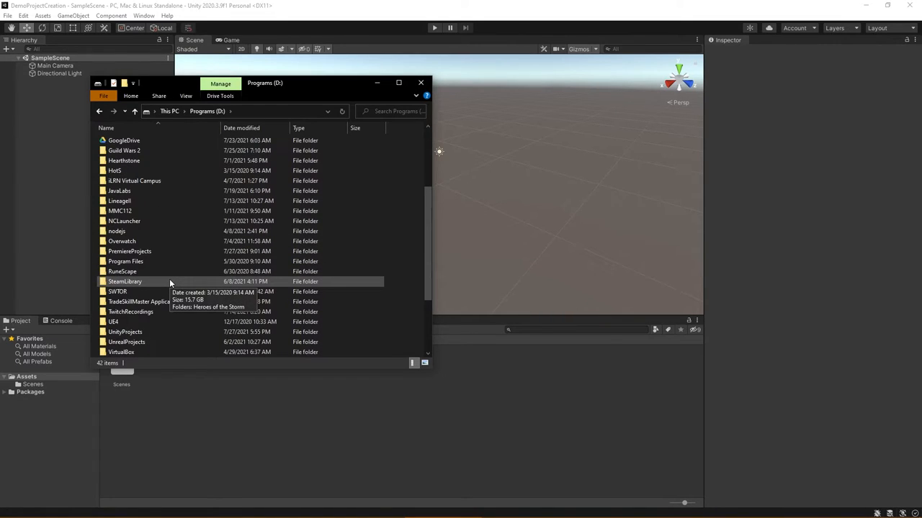
double_click(124, 331)
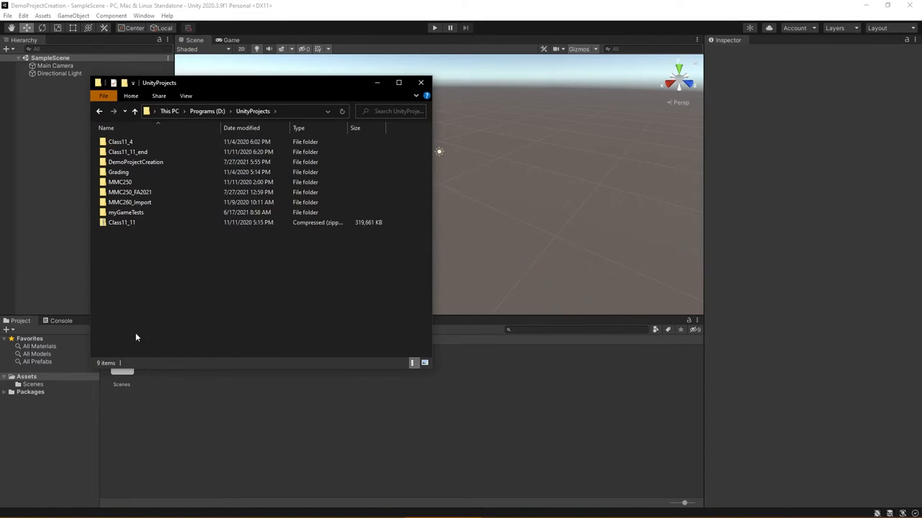
left_click(127, 213)
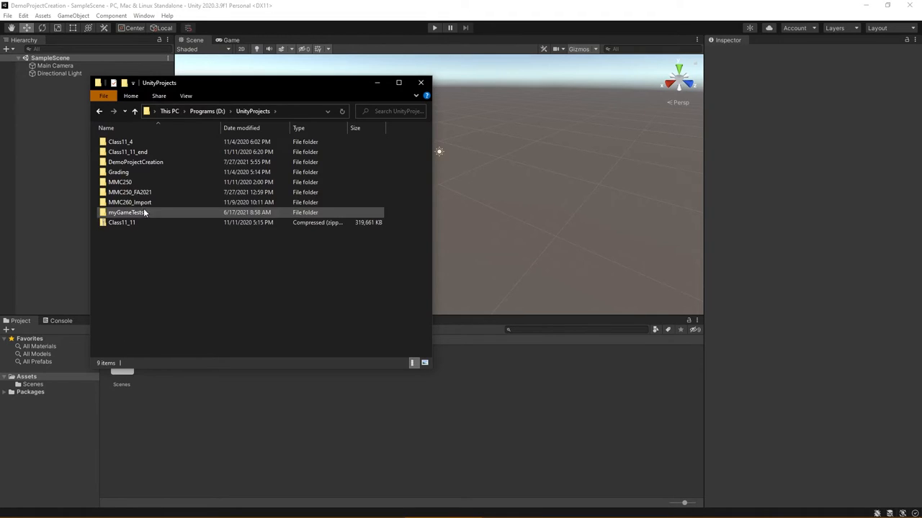
left_click(135, 161)
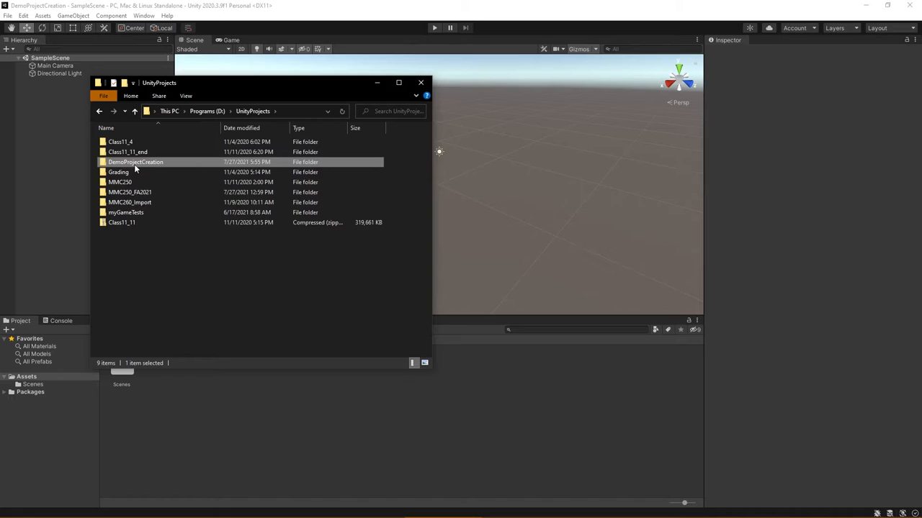
double_click(135, 161)
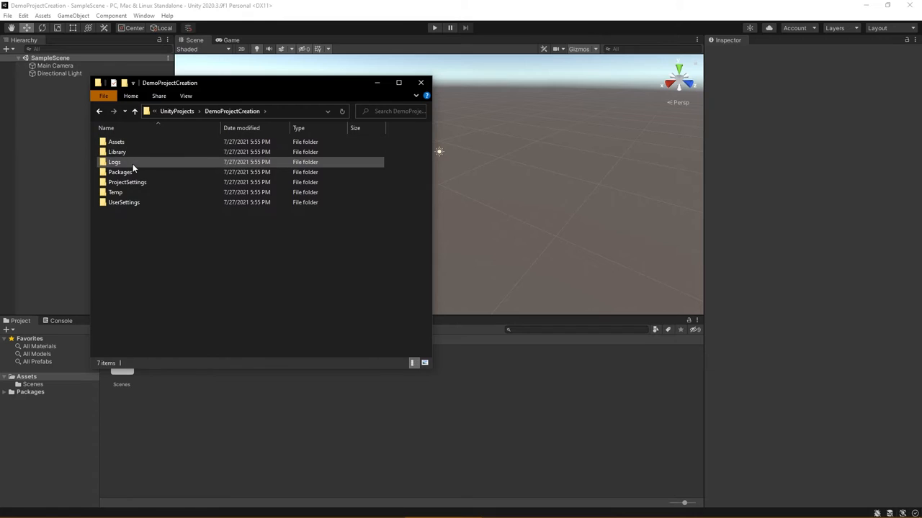
left_click(121, 173)
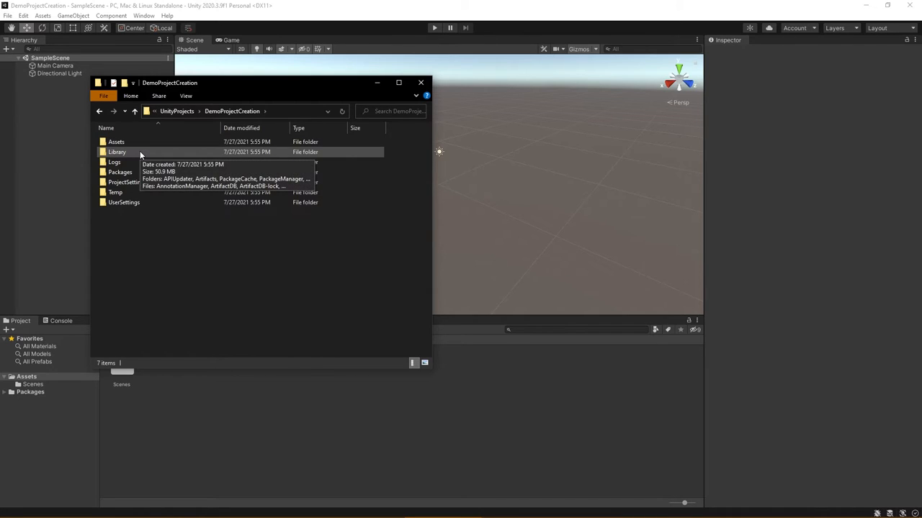
mouse_move(171, 120)
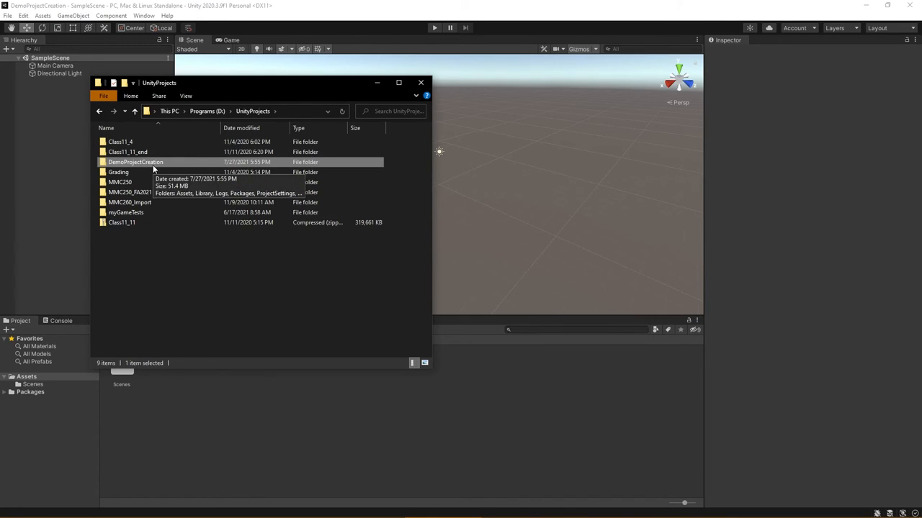
mouse_move(147, 161)
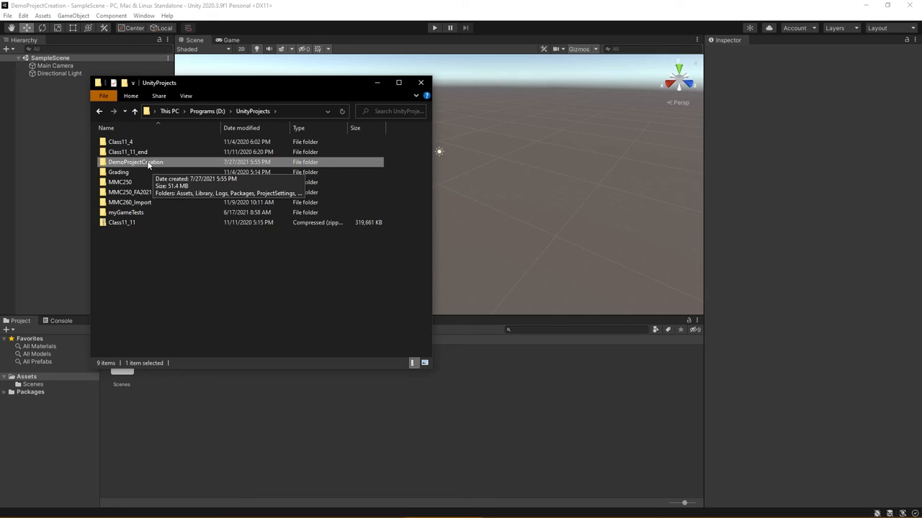